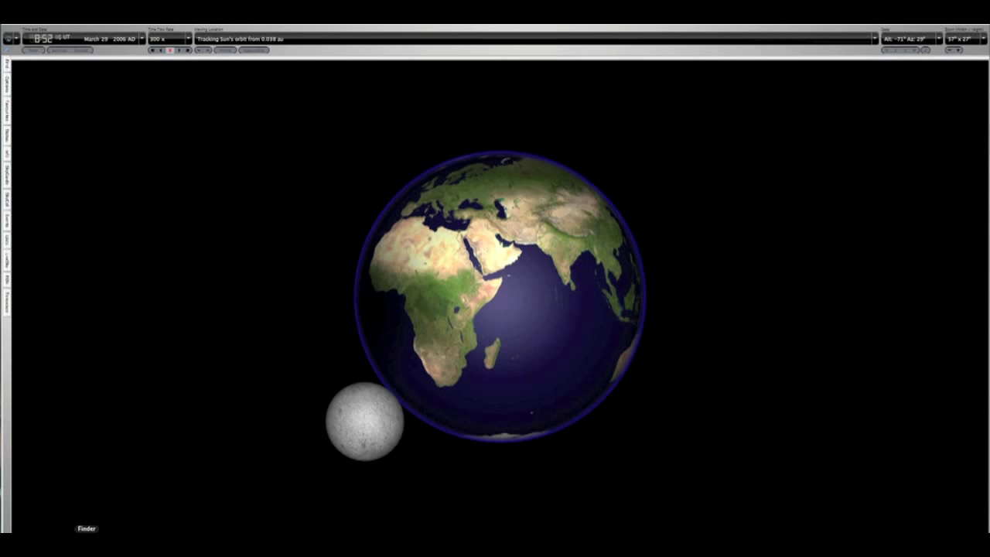
mouse_move(75, 187)
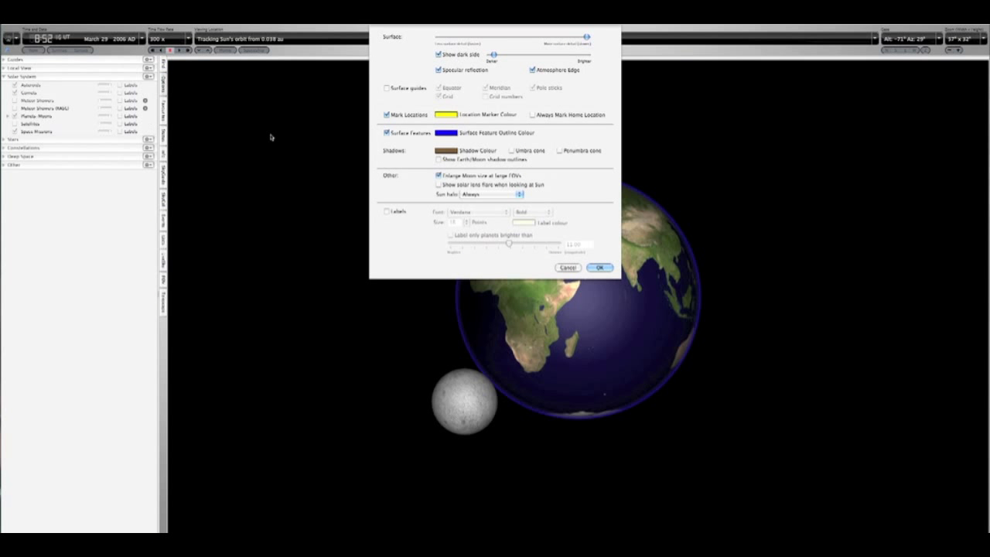
mouse_move(511, 153)
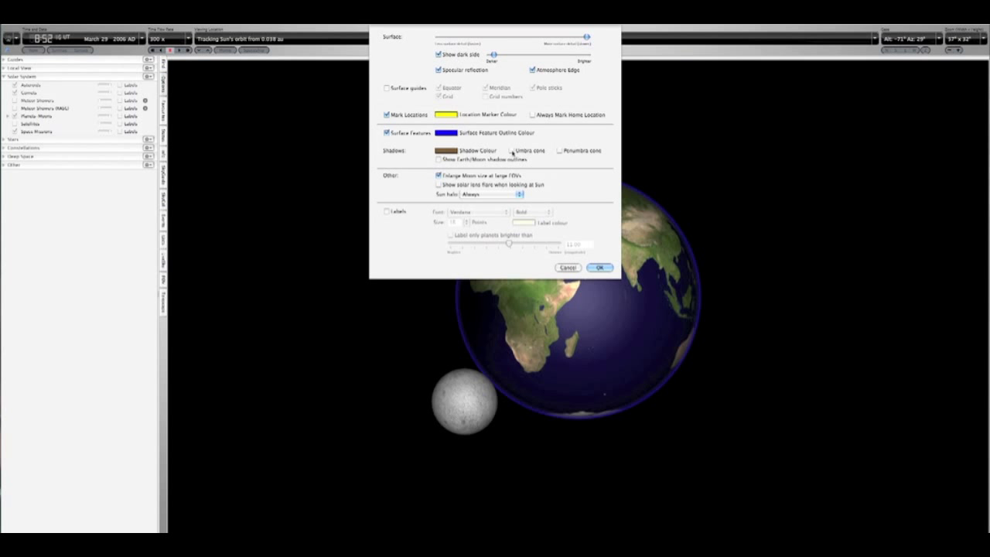
- Turn on Earth's umbra cone, penumbra cone and Earth/Moon shadow outlines, and confirm
left_click(512, 150)
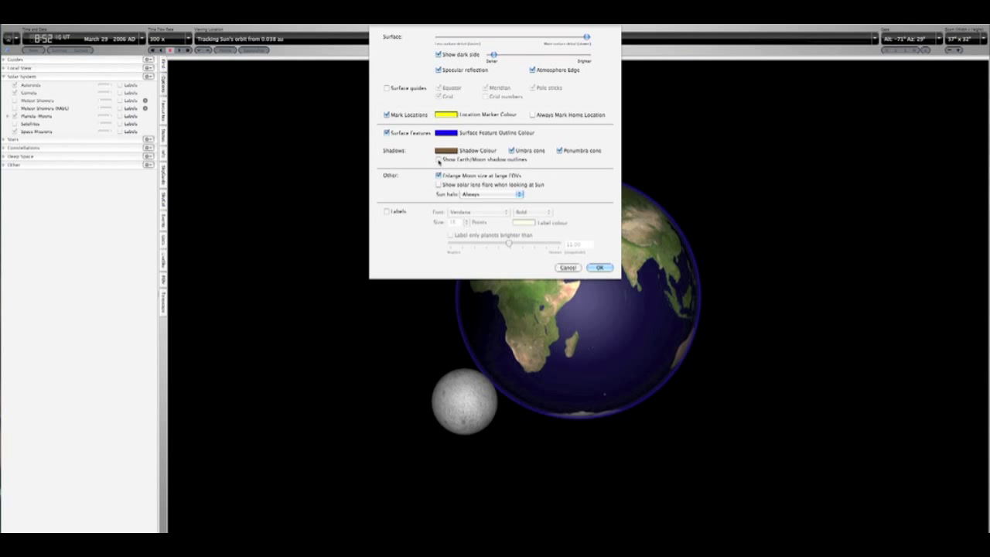
left_click(438, 160)
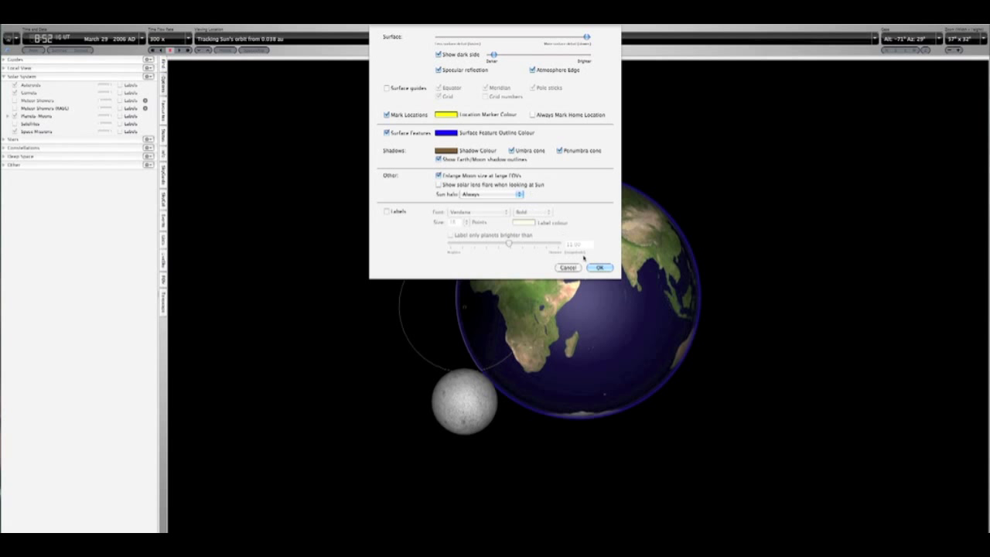
left_click(599, 268)
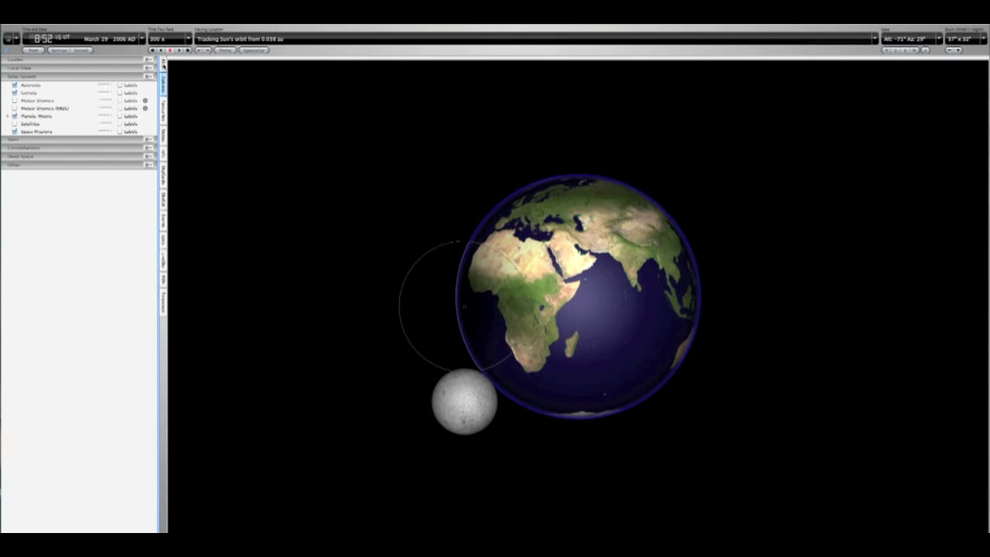
- Show the Find list and expand Earth to reveal The Moon
left_click(163, 78)
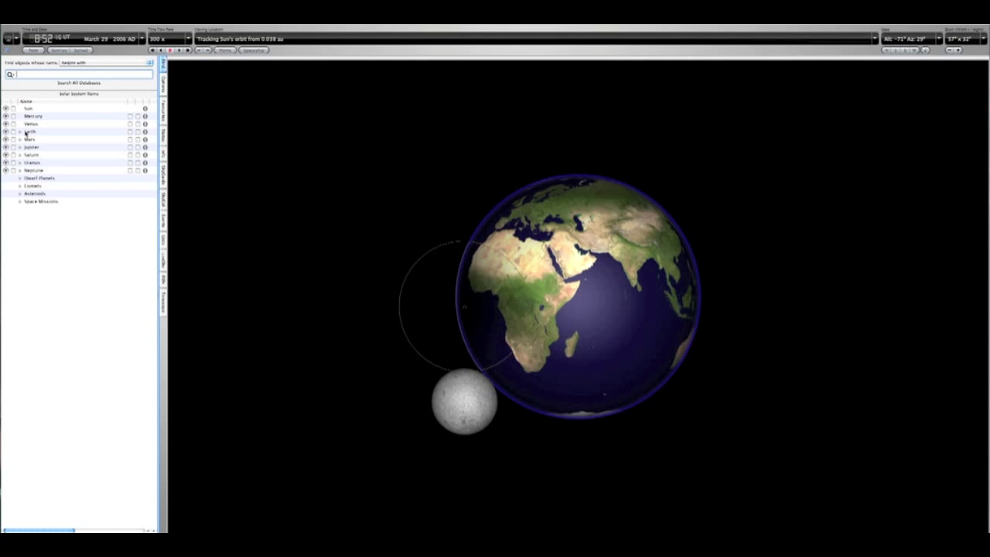
left_click(6, 131)
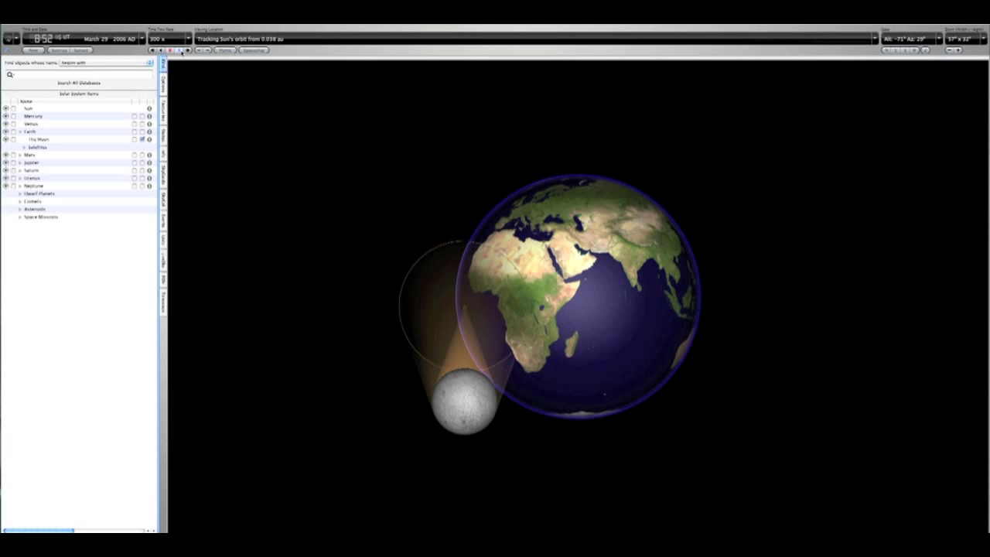
- Run time forward so the Moon and its shadow cone move along the orbit
left_click(181, 51)
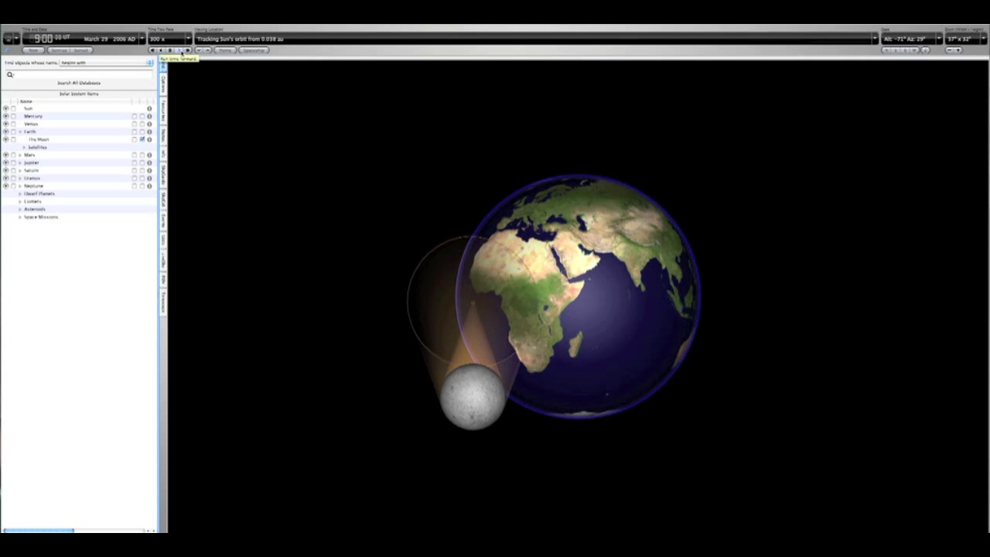